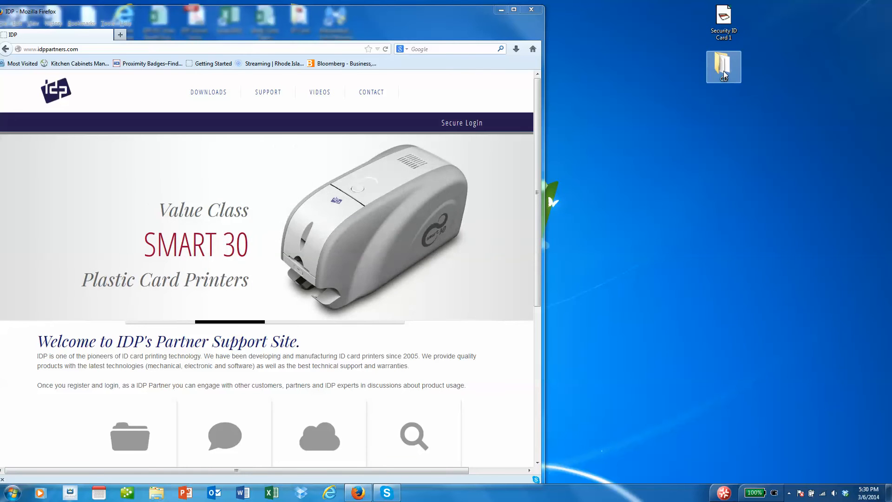
Step: Navigate from the desktop CD folder into Utilities and select the CardPrinterSetup application
double_click(723, 67)
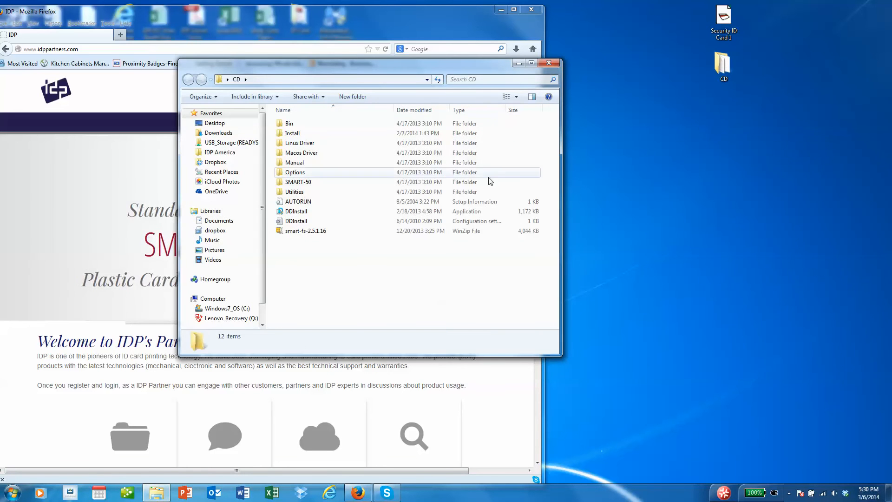
mouse_move(295, 192)
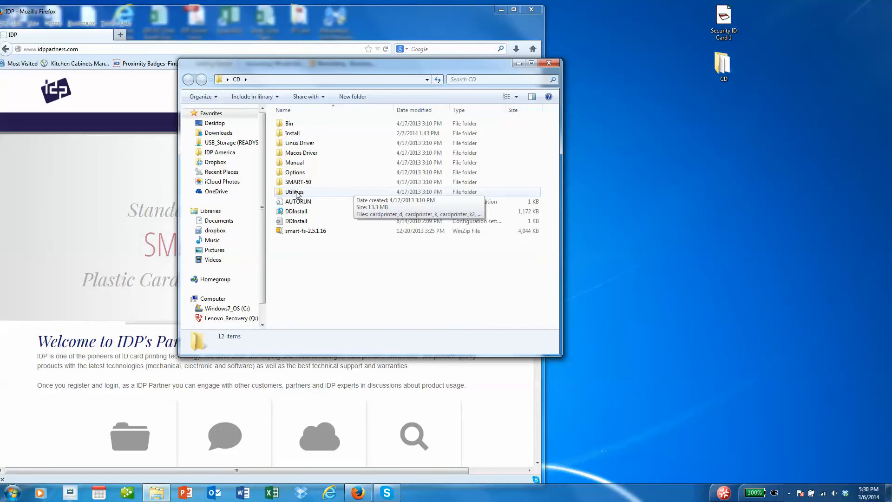
double_click(295, 191)
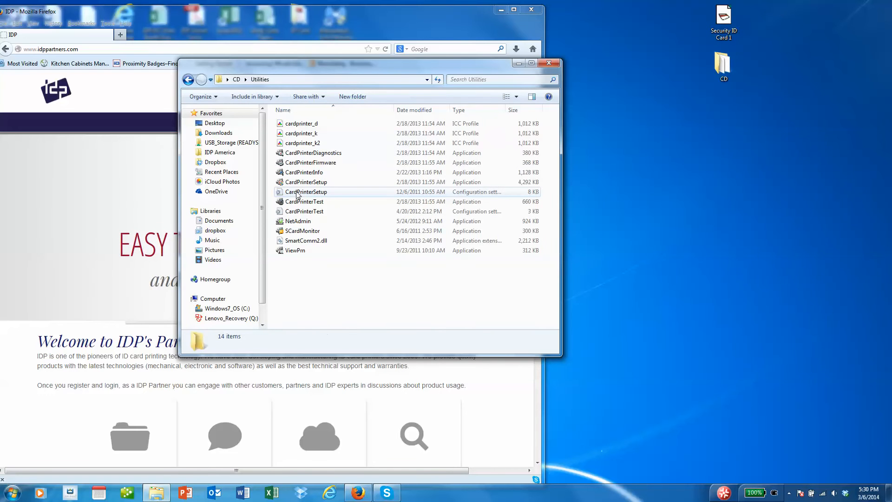
mouse_move(306, 182)
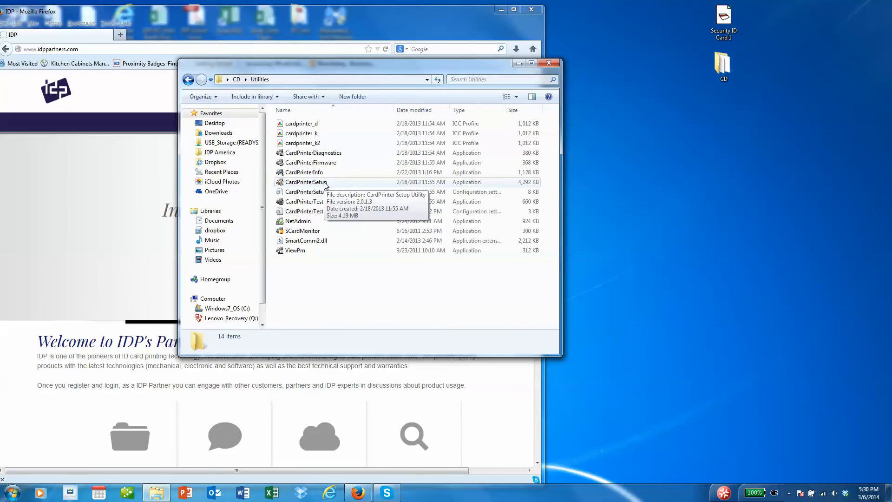
left_click(307, 182)
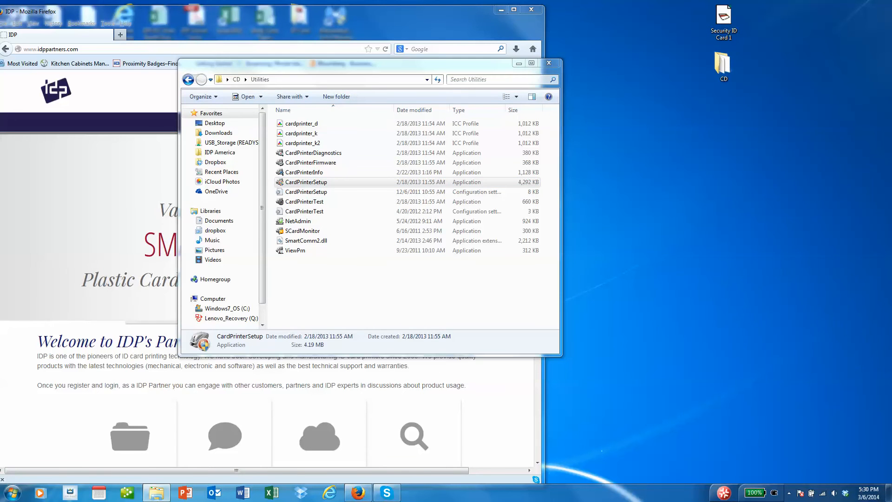
Step: Launch CardPrinterSetup and accept the Enter Password prompt to connect to the SMART-50
double_click(306, 181)
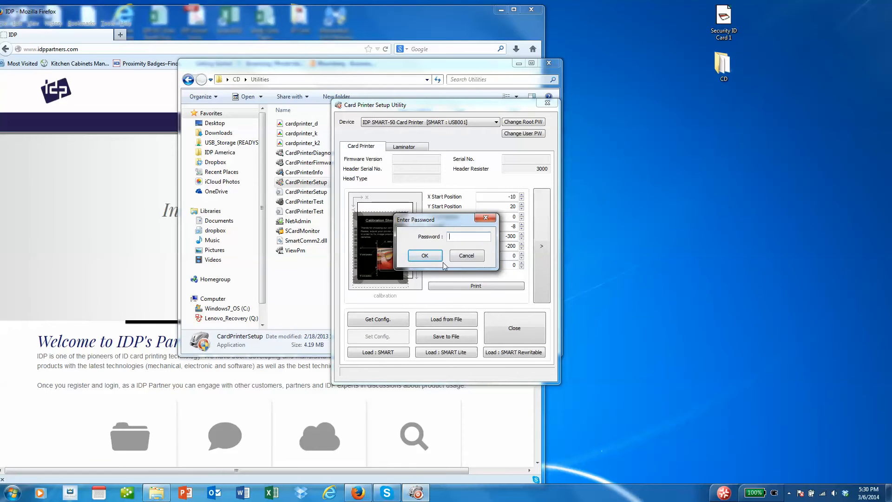
left_click(424, 256)
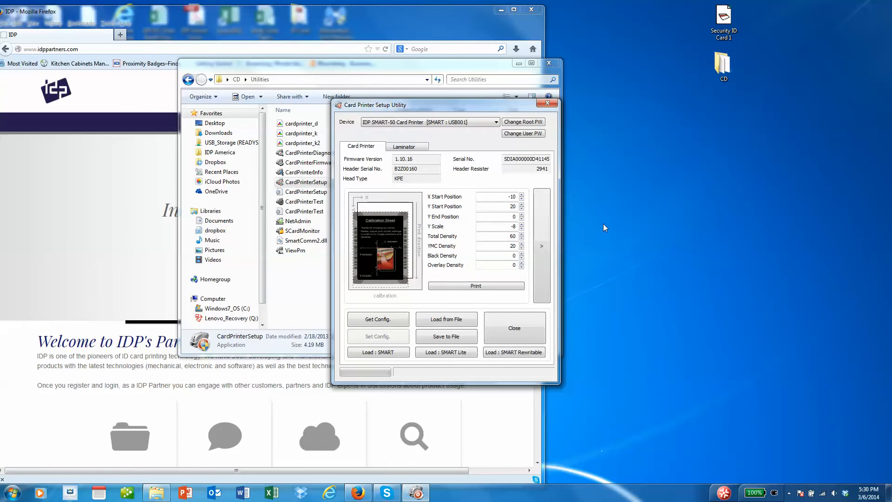
left_click(377, 335)
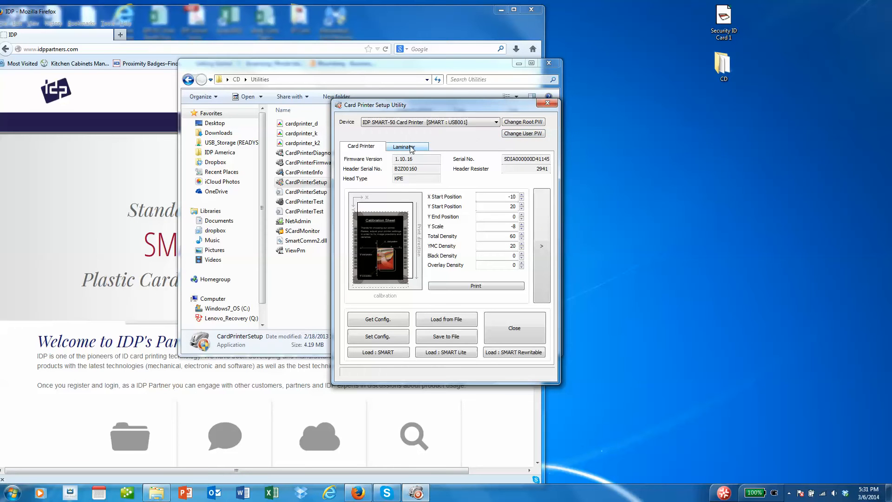
Step: Switch to the Laminator view showing version, film type, remaining film and heater values
left_click(405, 146)
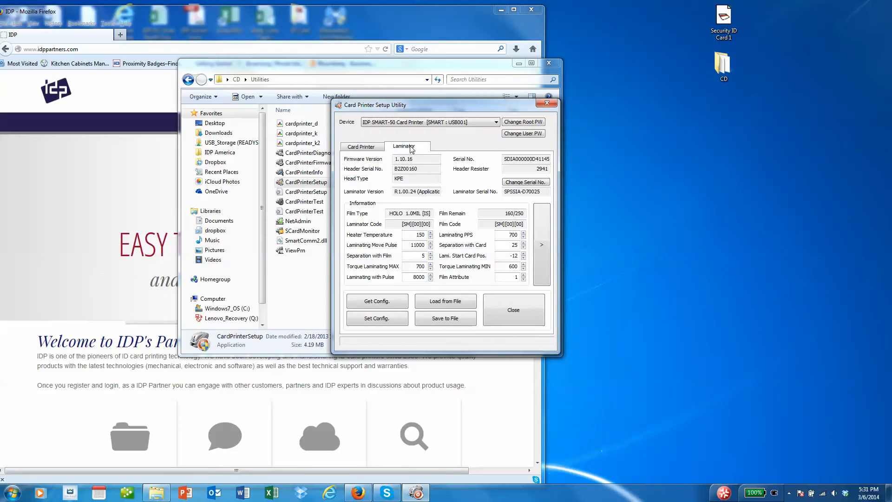
mouse_move(454, 141)
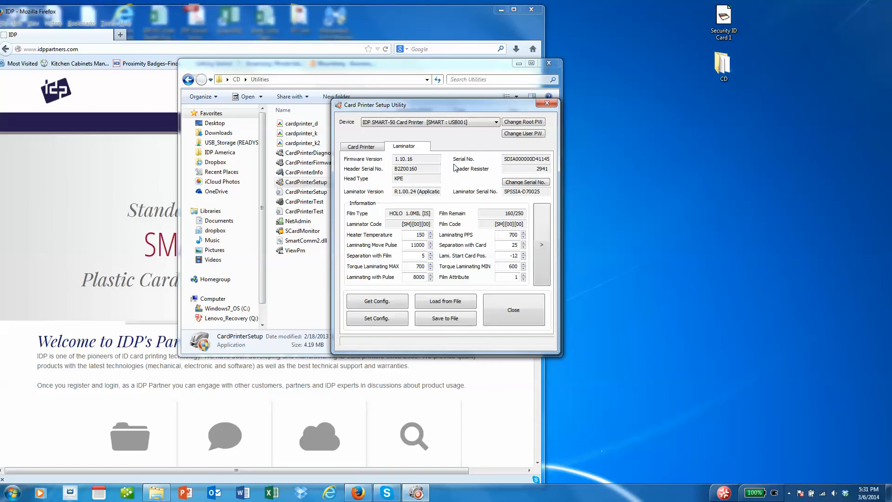
mouse_move(450, 221)
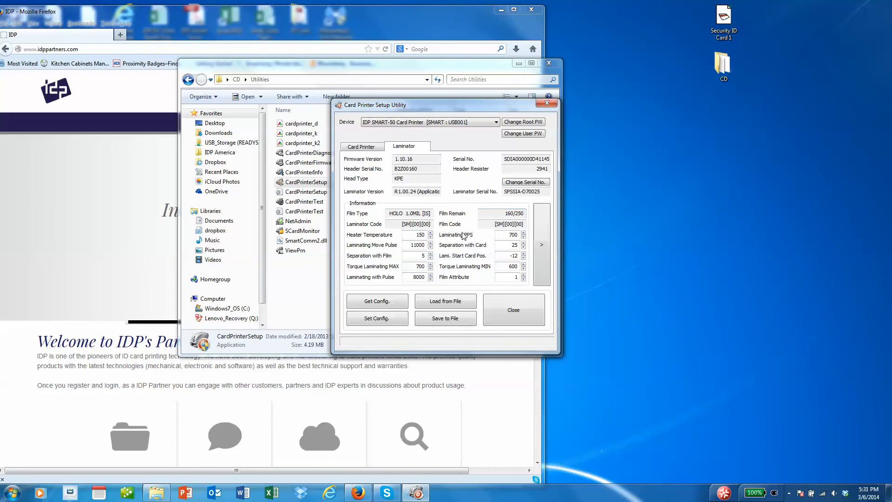
mouse_move(451, 239)
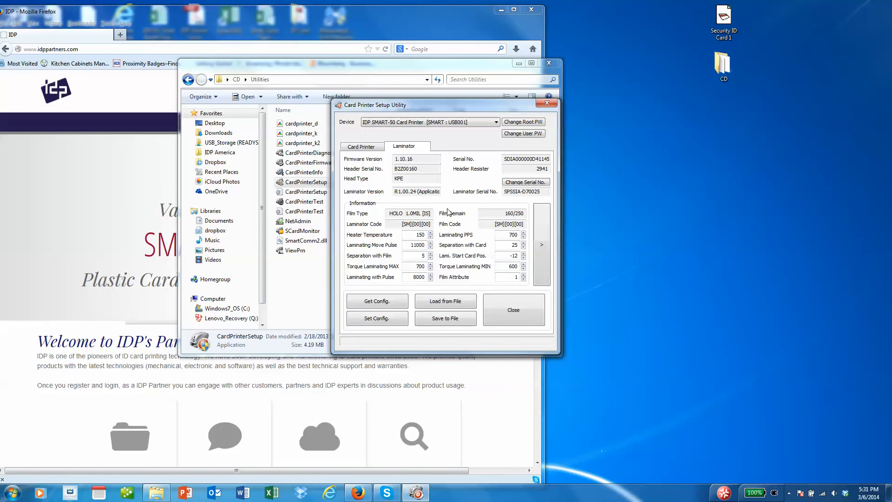
Step: Return to the Card Printer view with issue counts, ribbon levels and device options
left_click(361, 146)
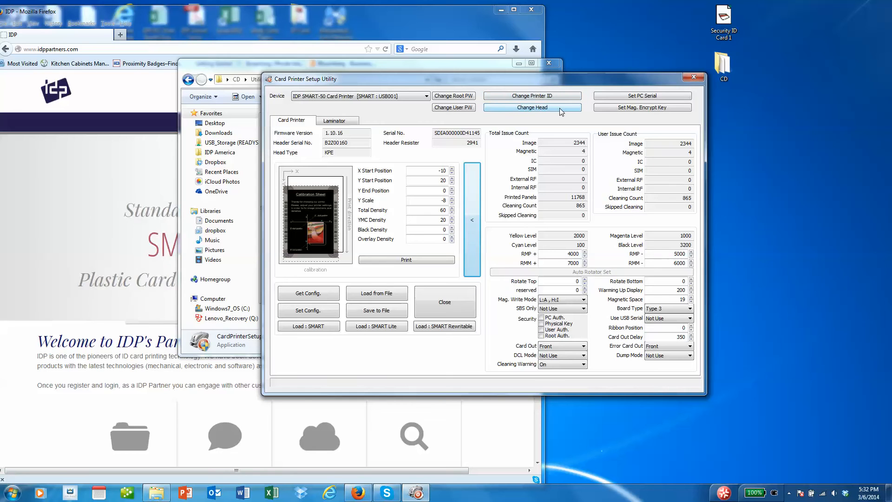
left_click(531, 108)
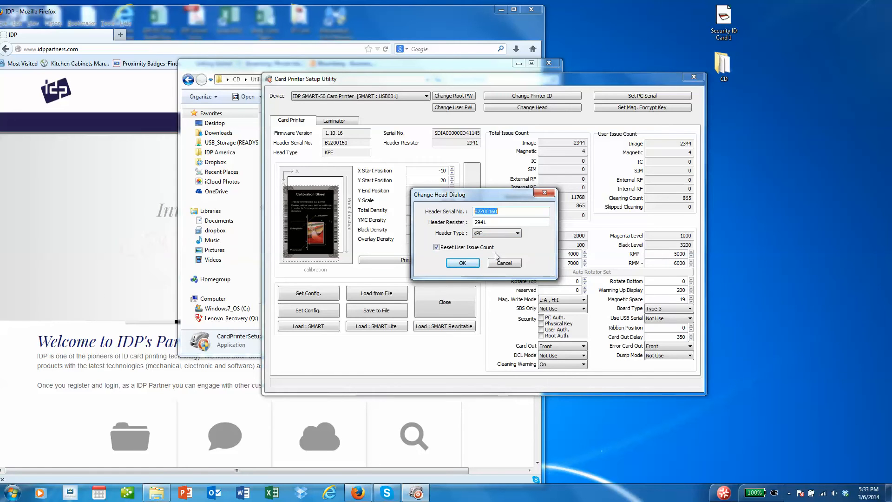
mouse_move(486, 256)
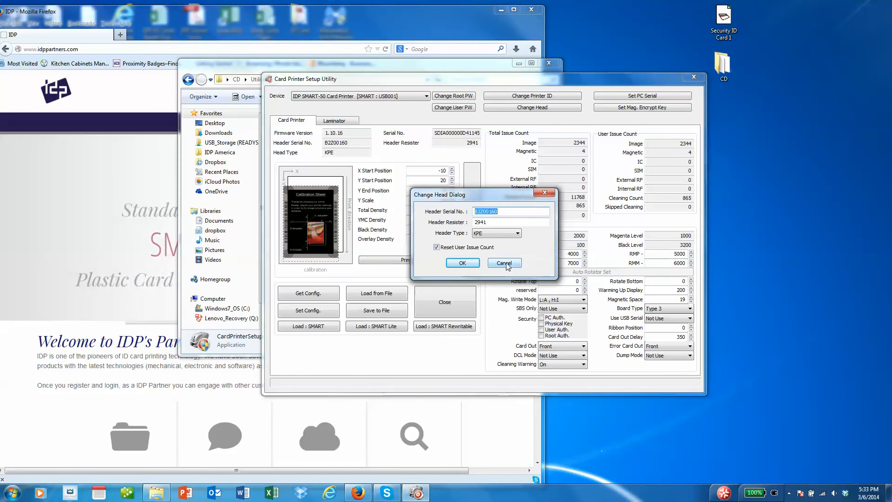
left_click(503, 263)
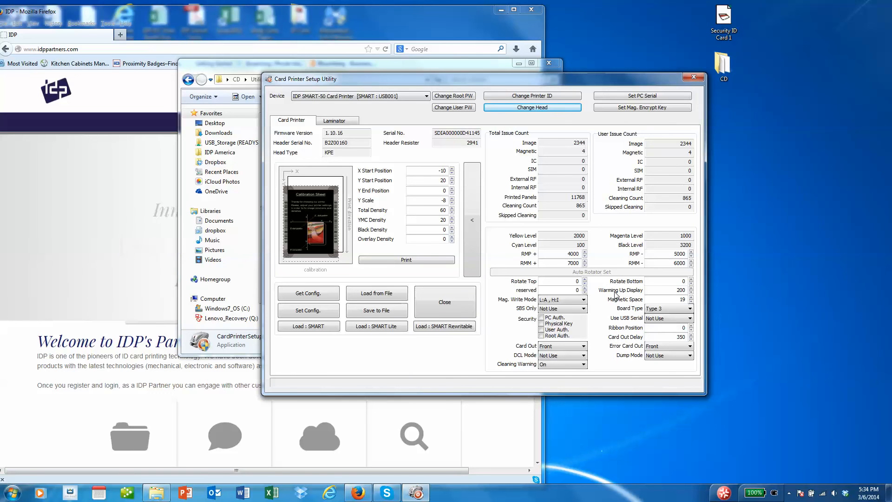
left_click(562, 299)
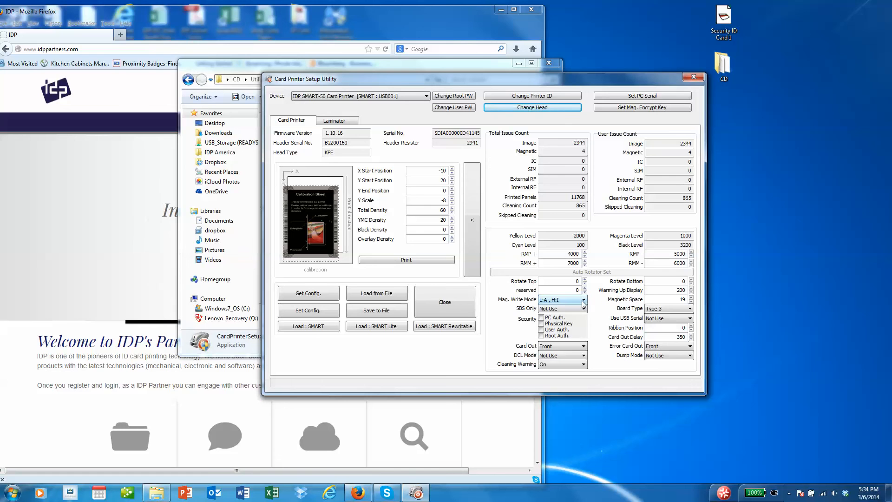
left_click(583, 299)
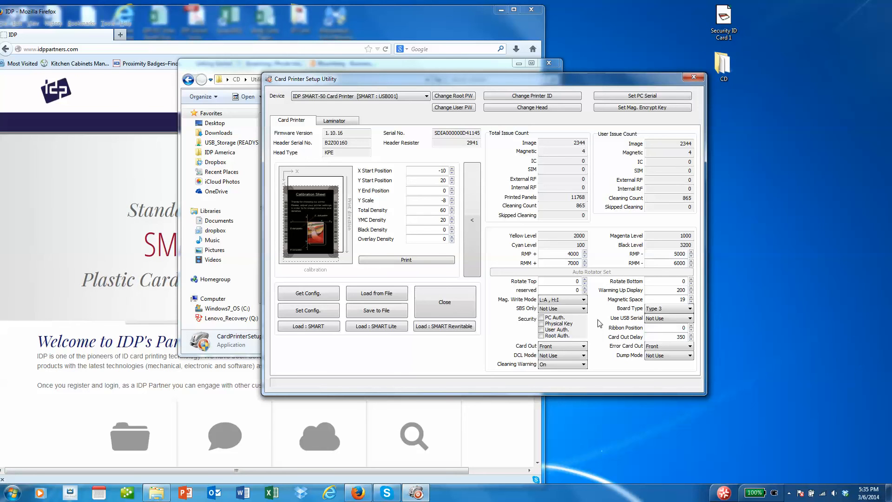
left_click(562, 346)
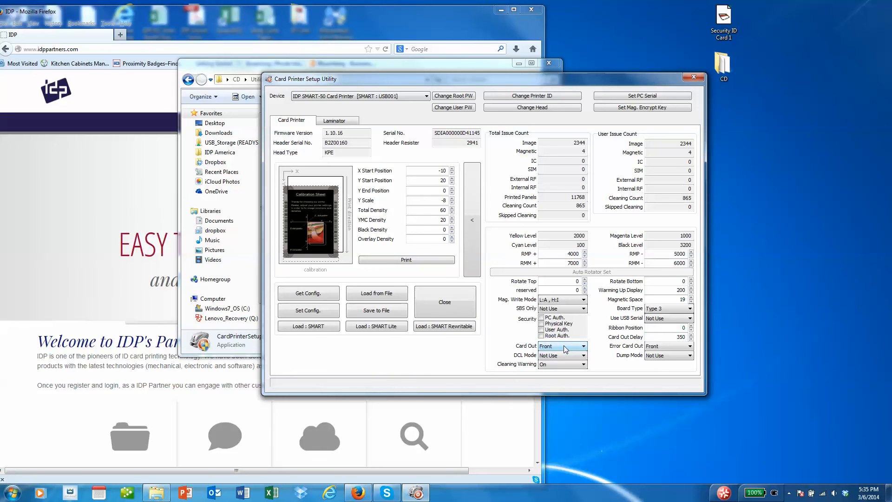
left_click(582, 346)
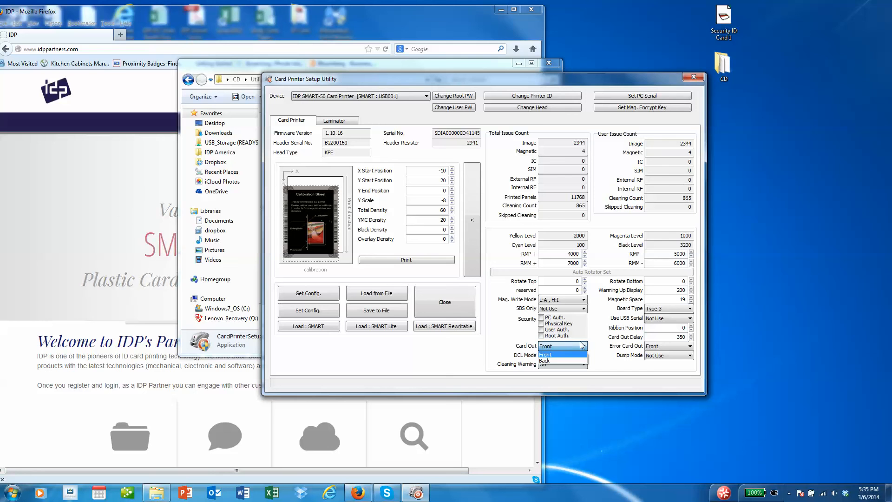
left_click(545, 354)
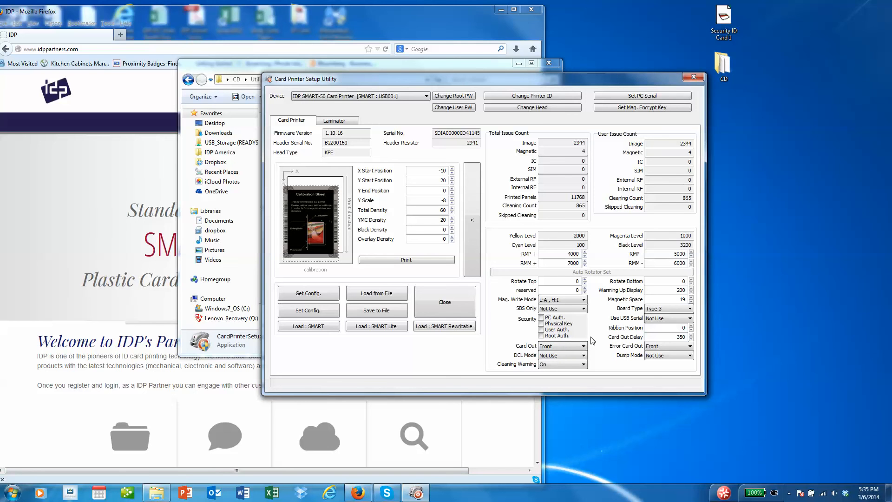